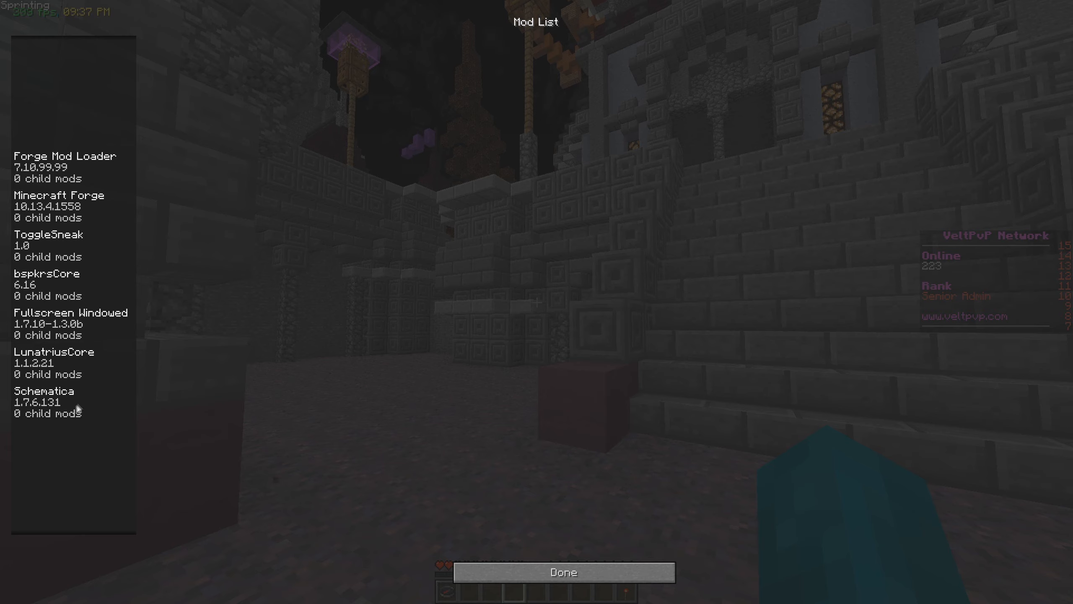
pyautogui.moveTo(65, 248)
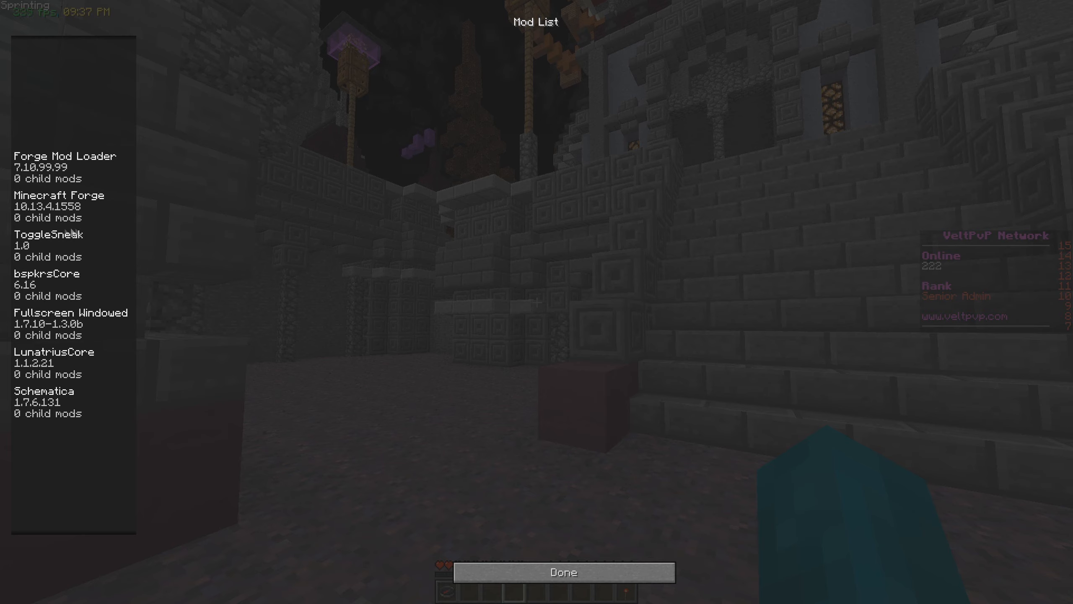
# - Close the mod list and open Minecraft's Resource Packs screen to reach the mods folder
pyautogui.click(564, 571)
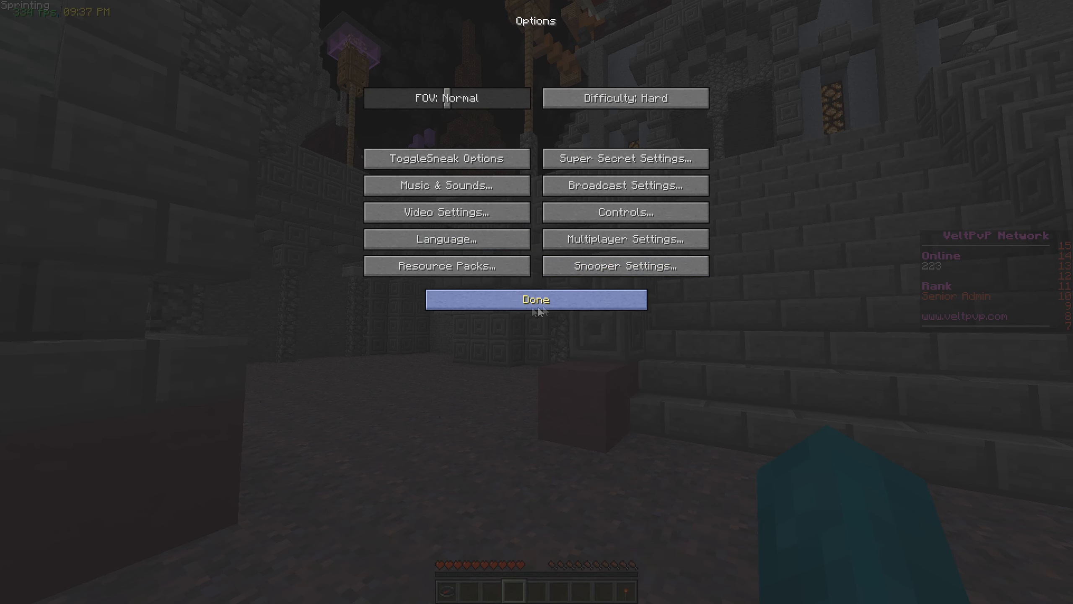
pyautogui.click(446, 265)
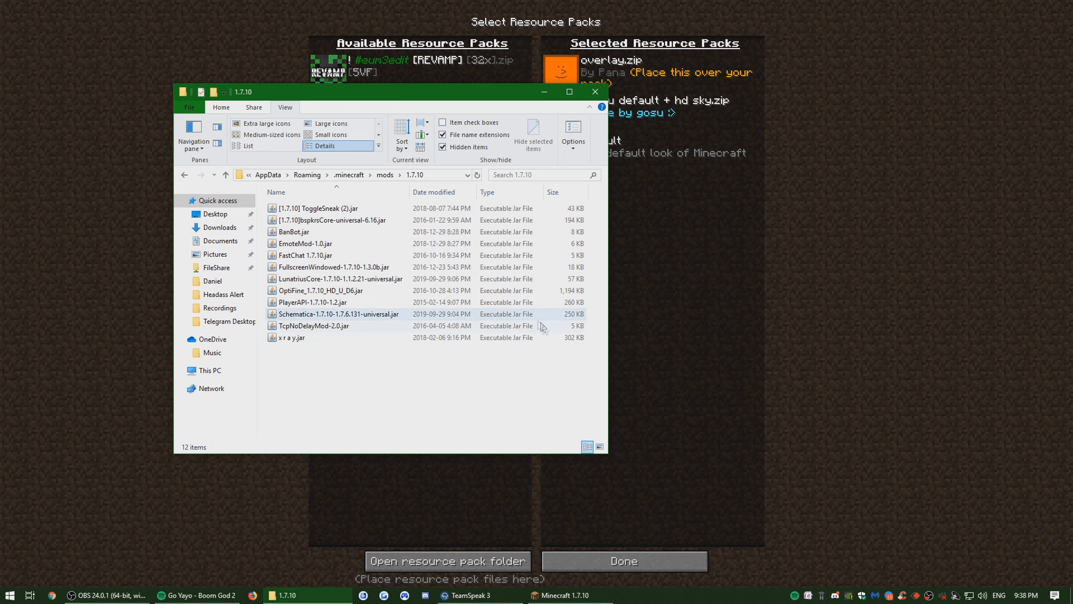
pyautogui.click(336, 290)
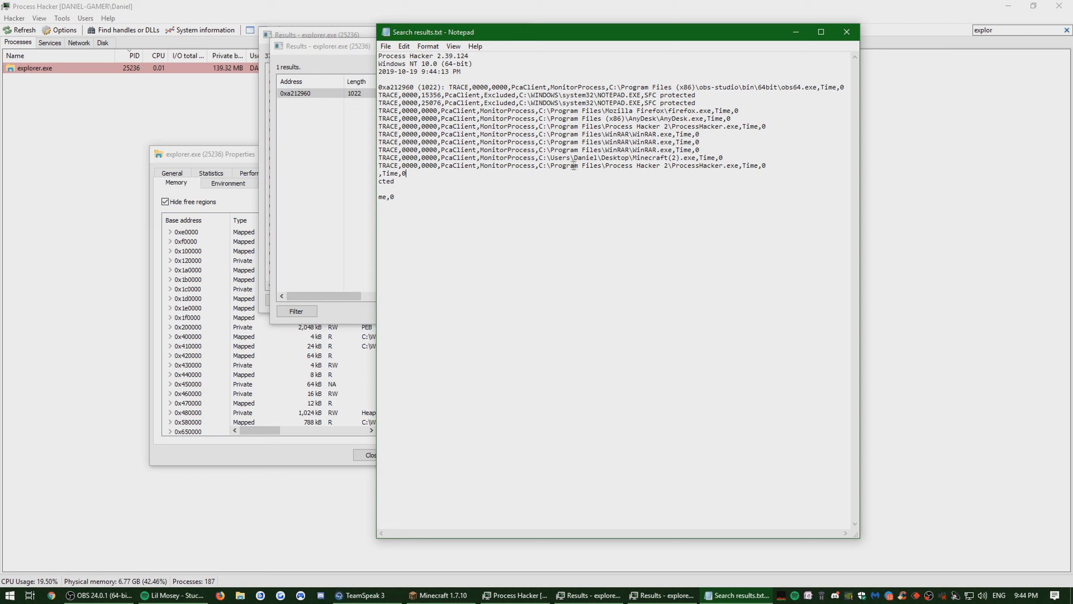
pyautogui.moveTo(641, 167)
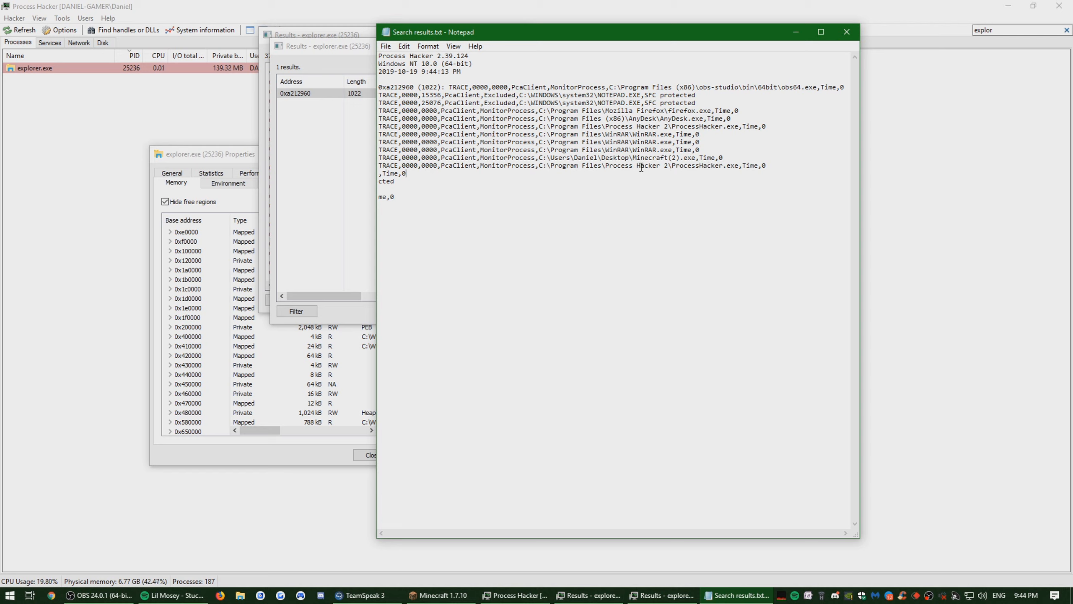